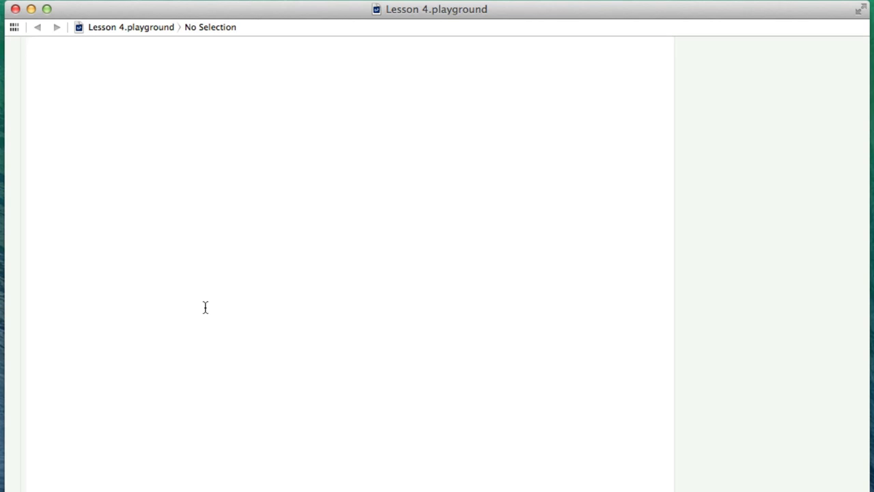
Type the let keyword on the first line of the empty Lesson 4 playground
{"action": "type", "text": "let"}
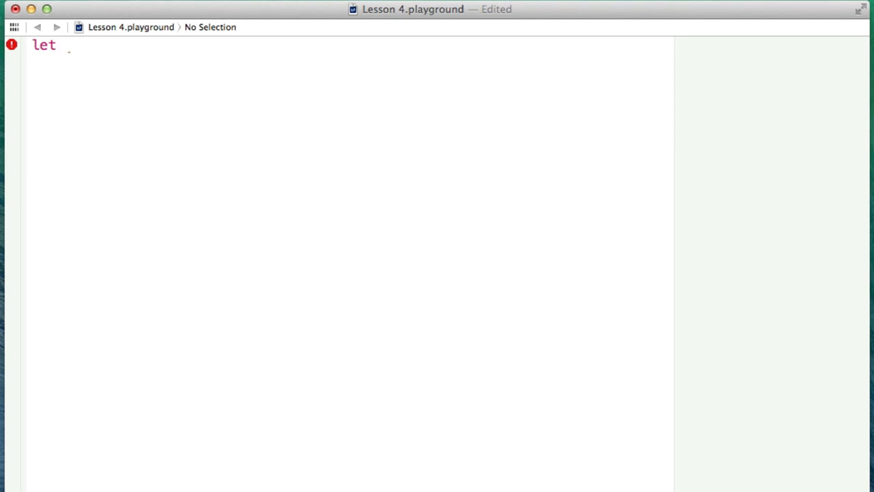
{"action": "type", "text": "e"}
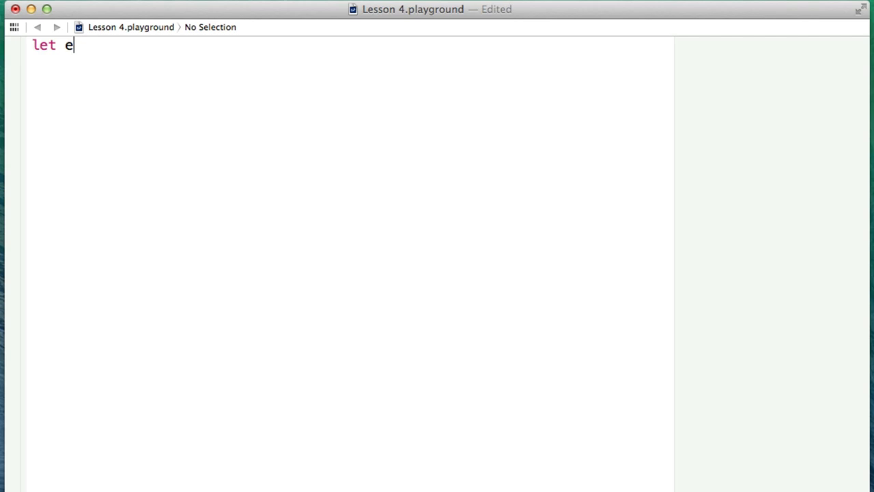
{"action": "type", "text": "ntry"}
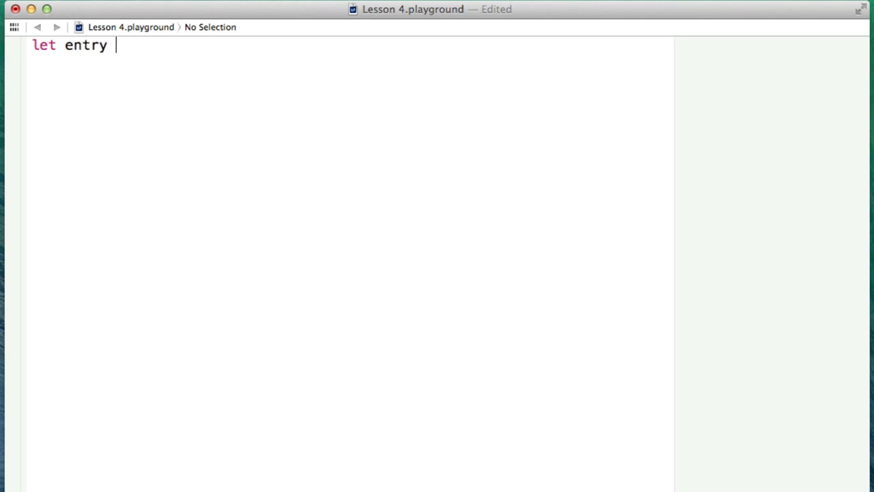
{"action": "type", "text": "= ()"}
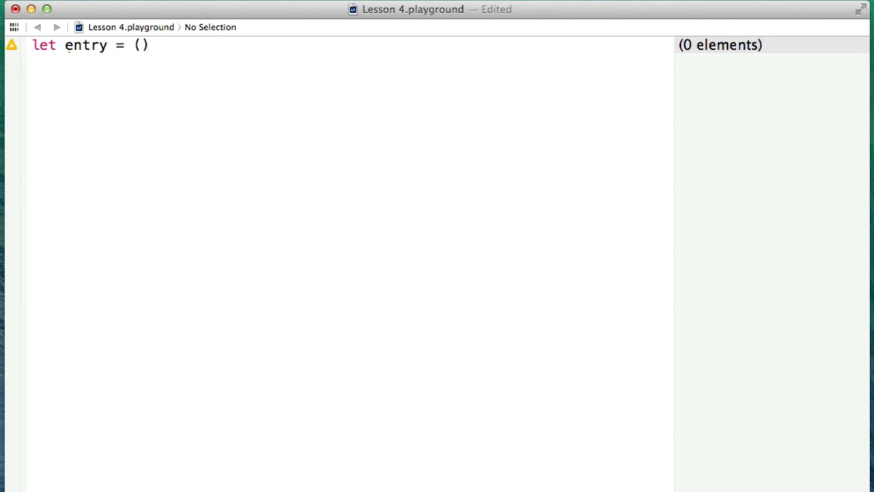
{"action": "type", "text": "\""}
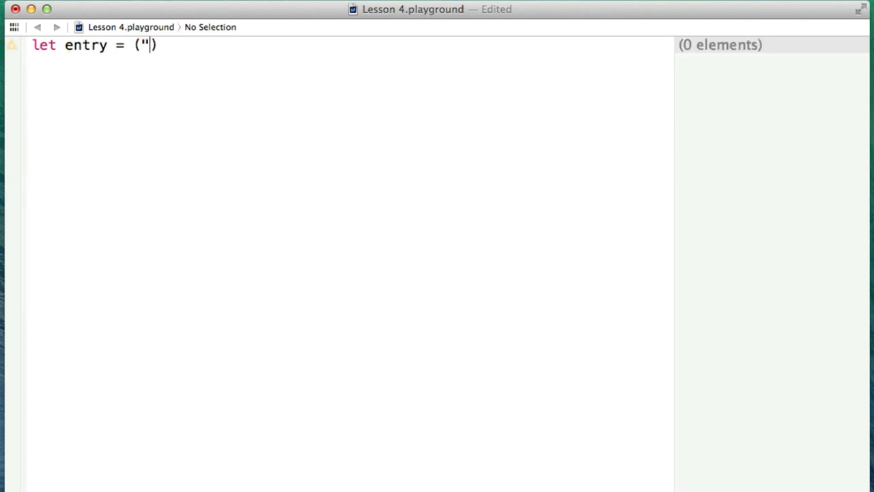
{"action": "type", "text": "Bob\", \""}
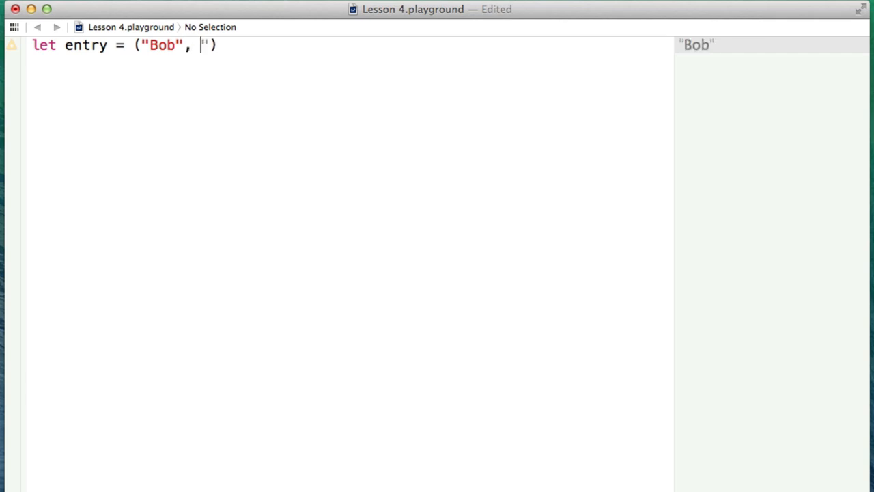
{"action": "key", "text": "Backspace"}
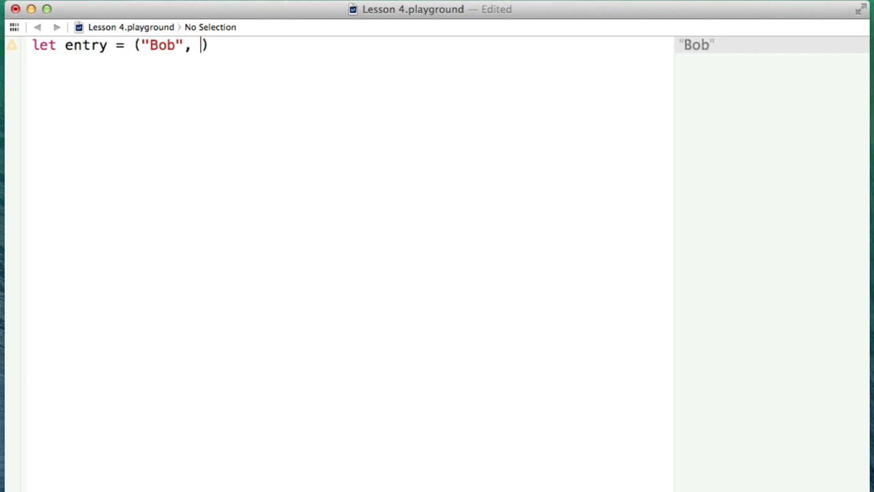
{"action": "type", "text": "\""}
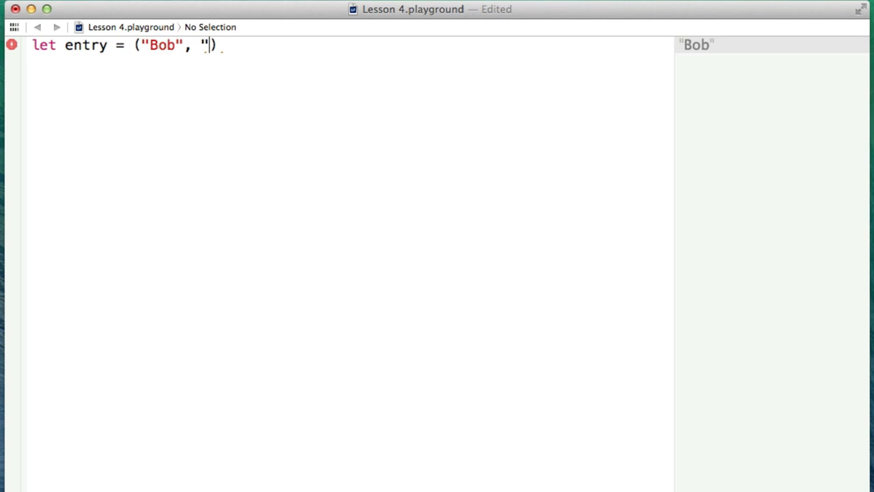
{"action": "type", "text": "123"}
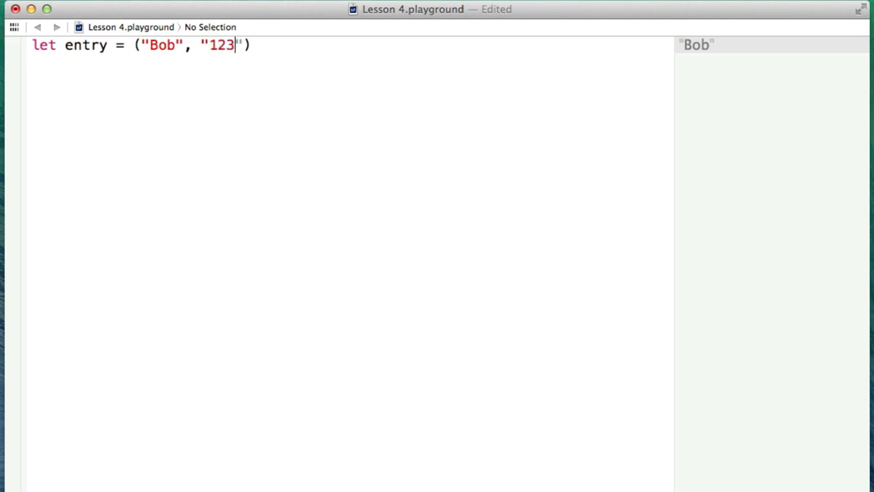
{"action": "type", "text": "-345-5678"}
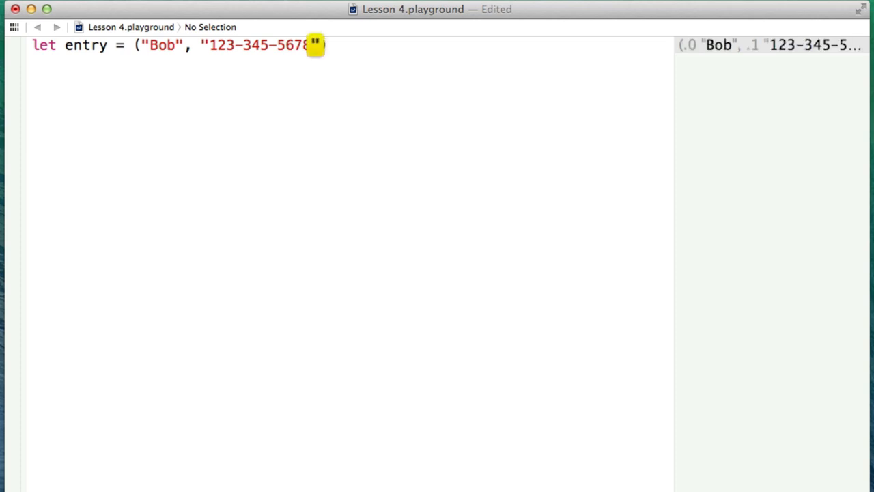
{"action": "type", "text": ","}
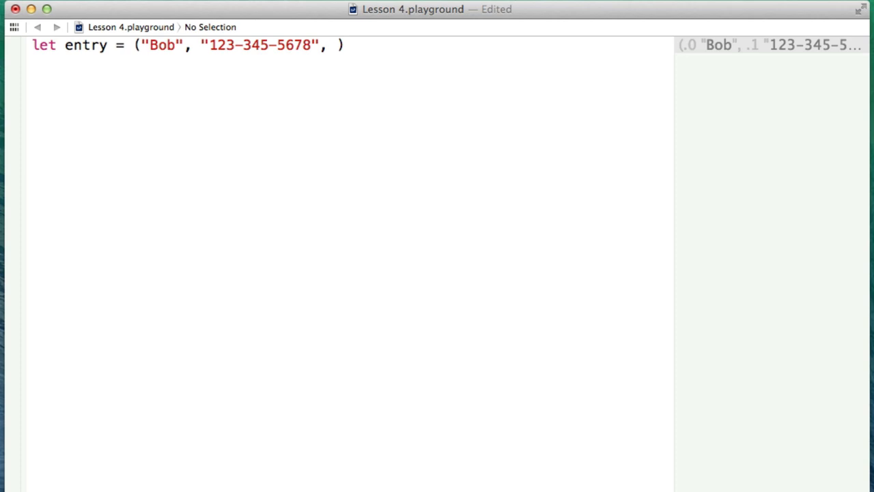
{"action": "type", "text": "22"}
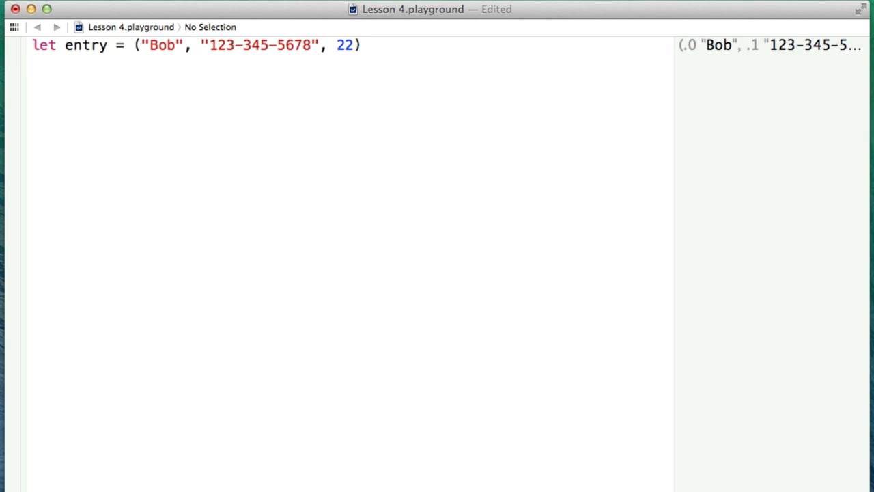
{"action": "left_click", "coordinate": [31, 62]}
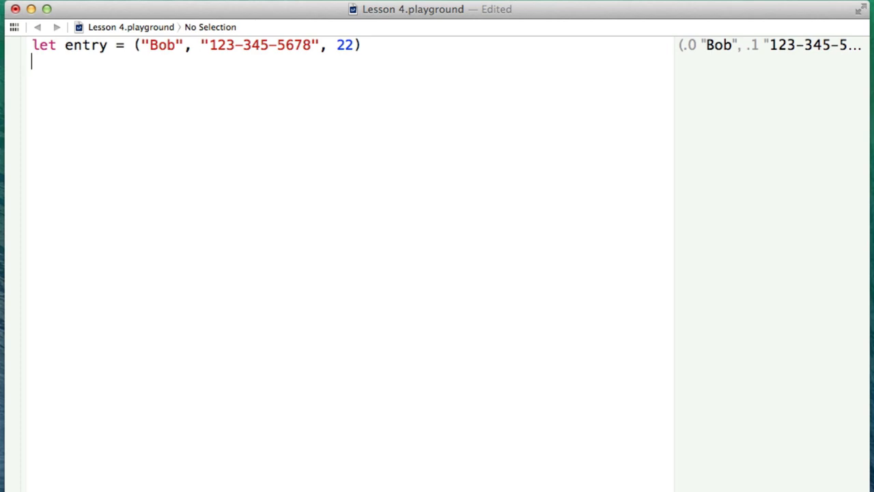
Add lines entry.0, entry.1 and entry.2 showing Bob, the phone number and 22
{"action": "type", "text": "entry"}
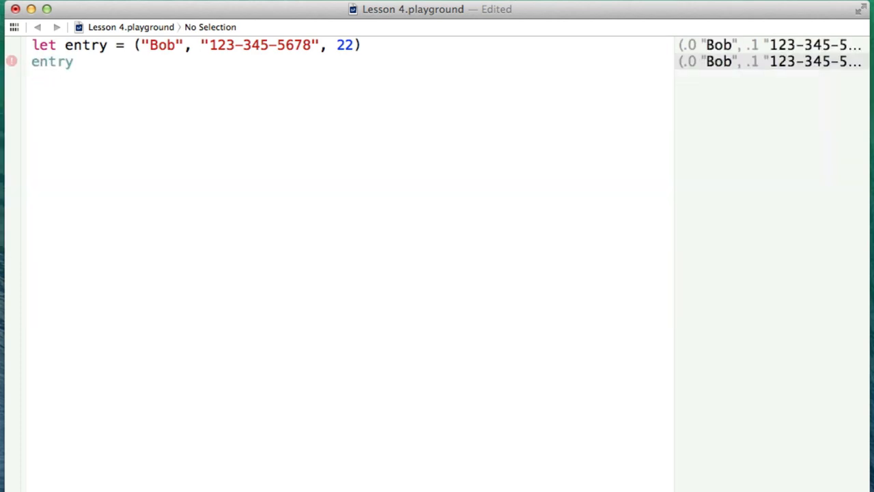
{"action": "type", "text": "."}
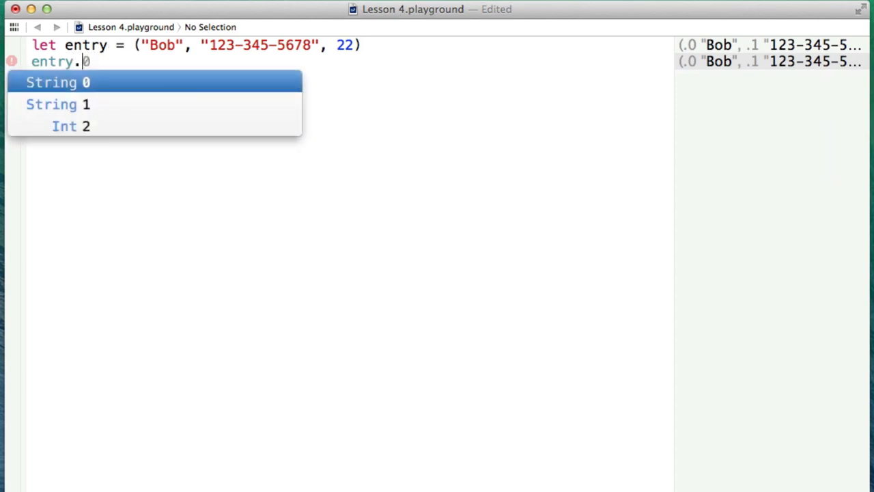
{"action": "left_click", "coordinate": [58, 82]}
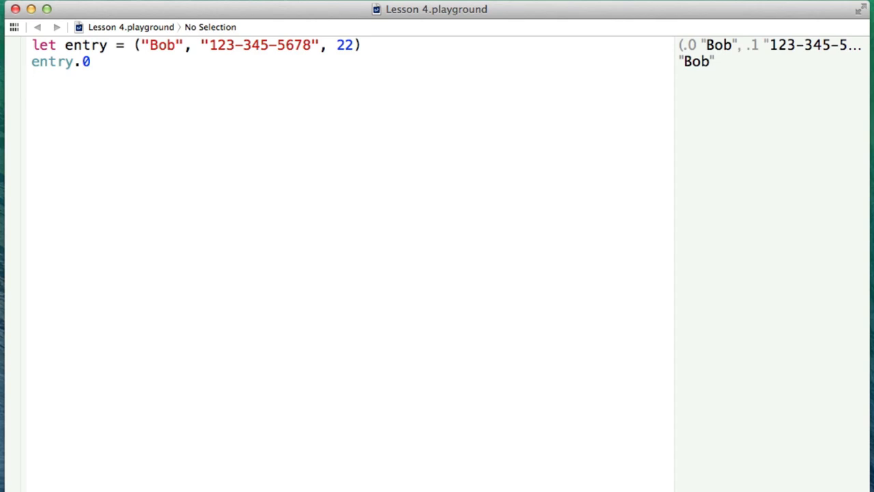
{"action": "key", "text": "Return"}
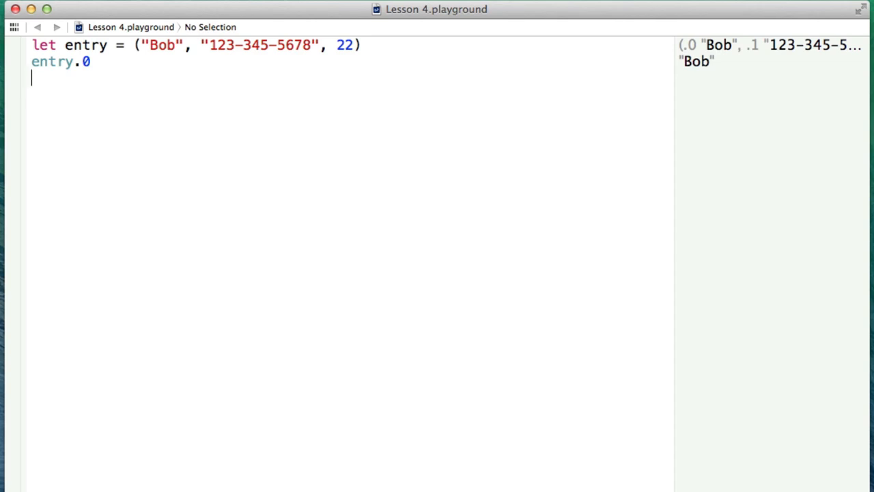
{"action": "mouse_move", "coordinate": [230, 307]}
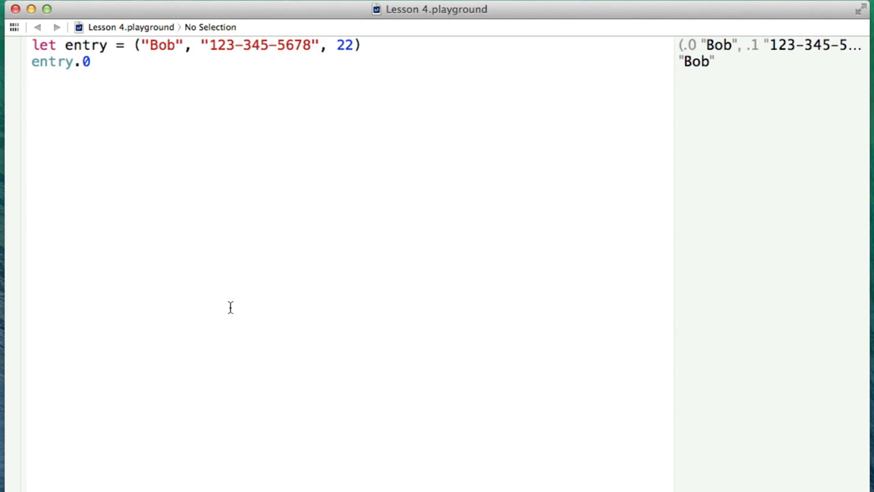
{"action": "mouse_move", "coordinate": [620, 157]}
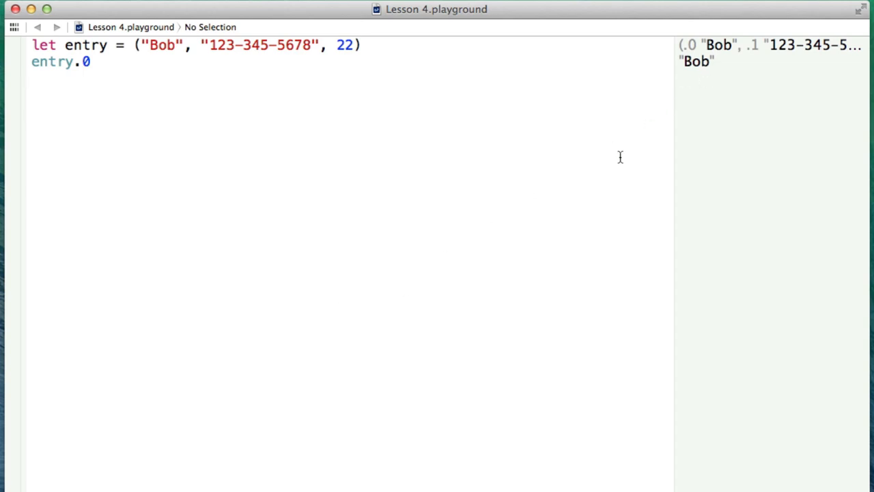
{"action": "type", "text": "entry.1"}
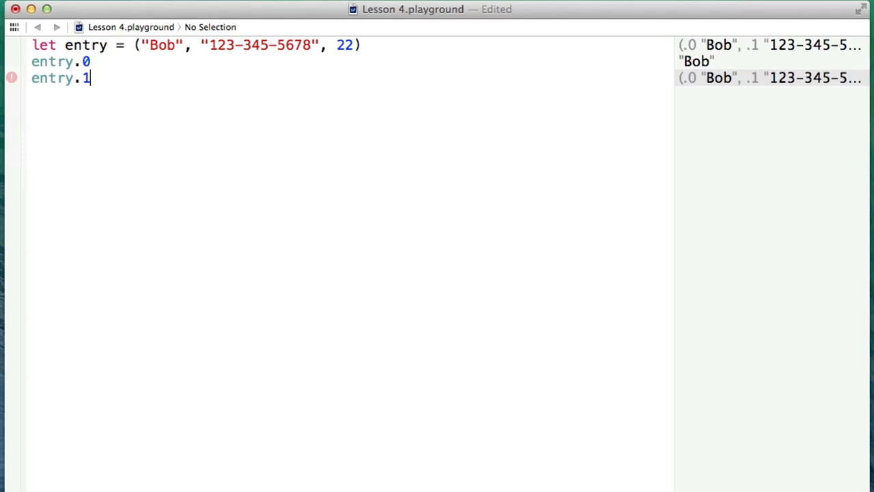
{"action": "type", "text": "entry.2"}
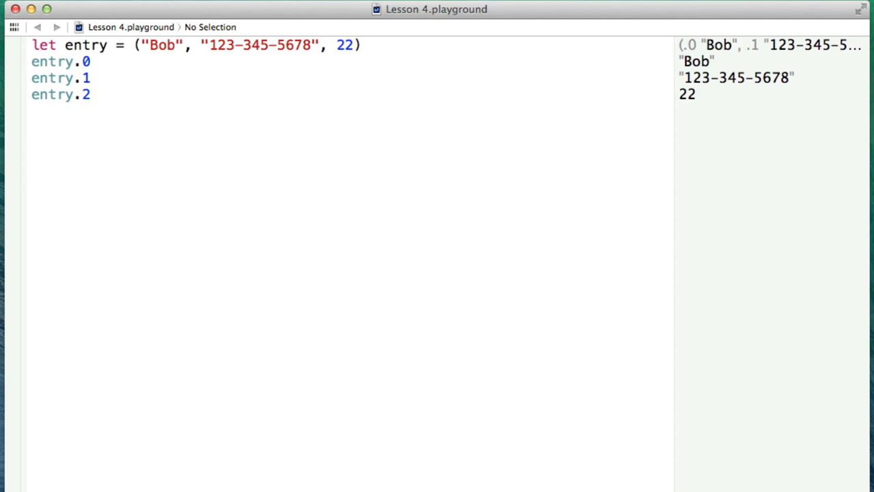
{"action": "left_click", "coordinate": [31, 127]}
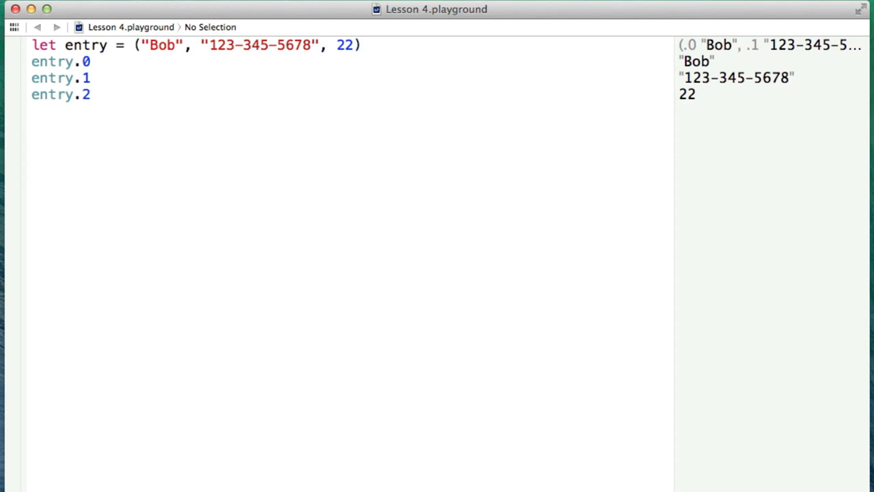
{"action": "left_click", "coordinate": [31, 127]}
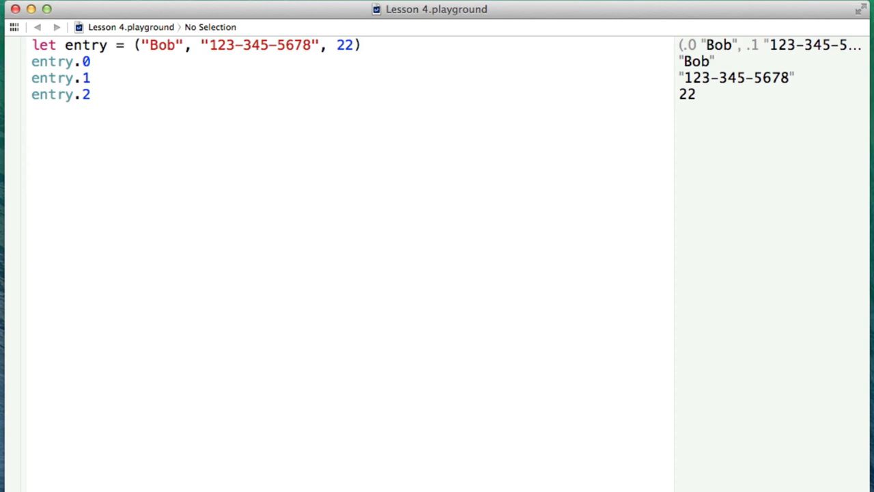
Write let (name, phone, age) = entry on a new line
{"action": "type", "text": "let"}
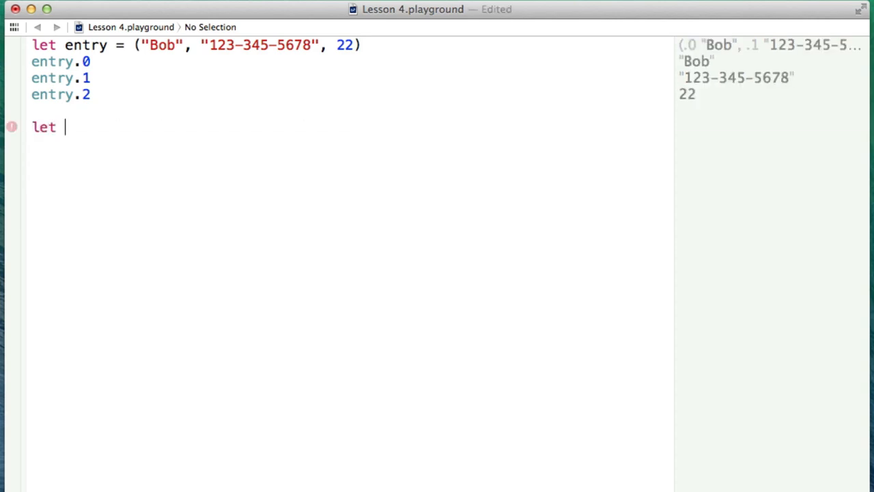
{"action": "type", "text": "()"}
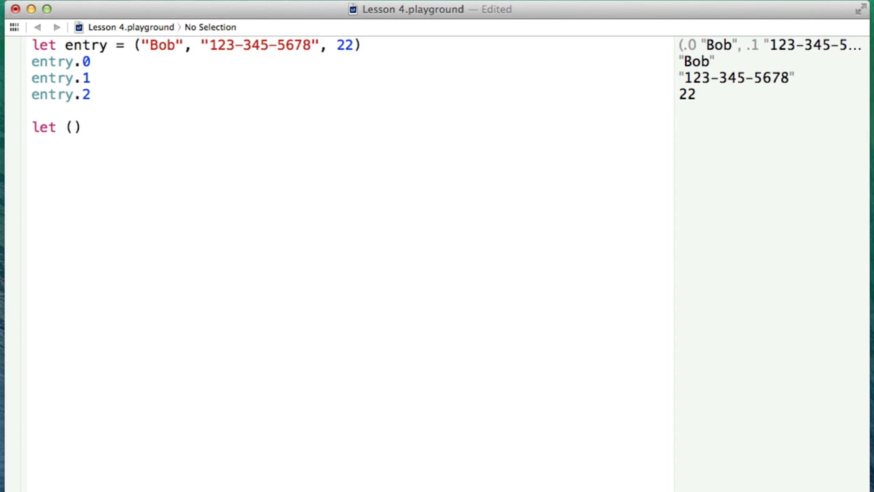
{"action": "type", "text": "name, p"}
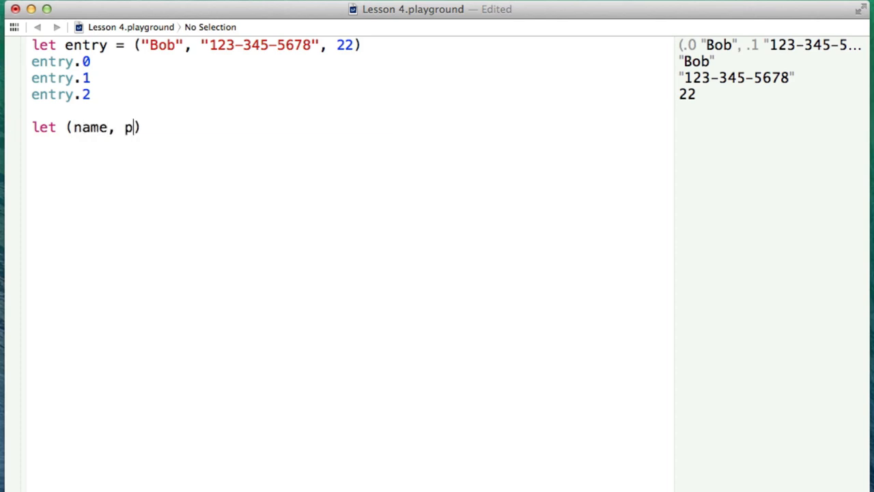
{"action": "type", "text": "hone, age) ="}
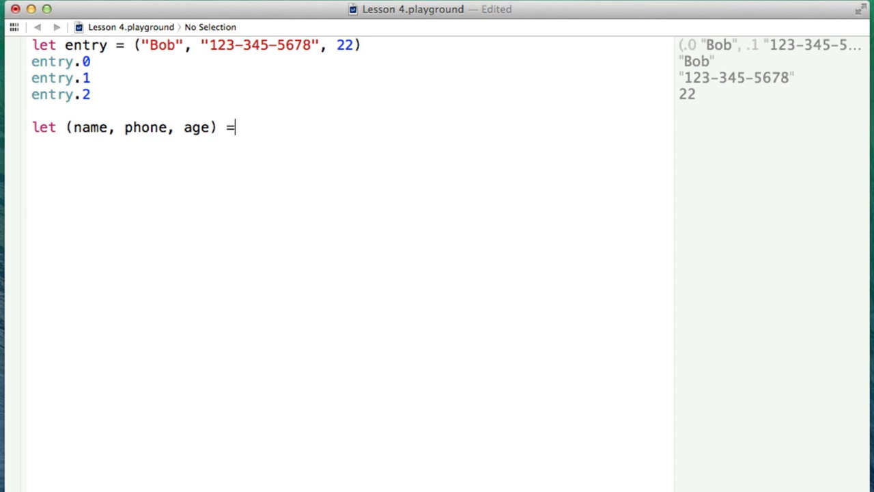
{"action": "type", "text": "entry"}
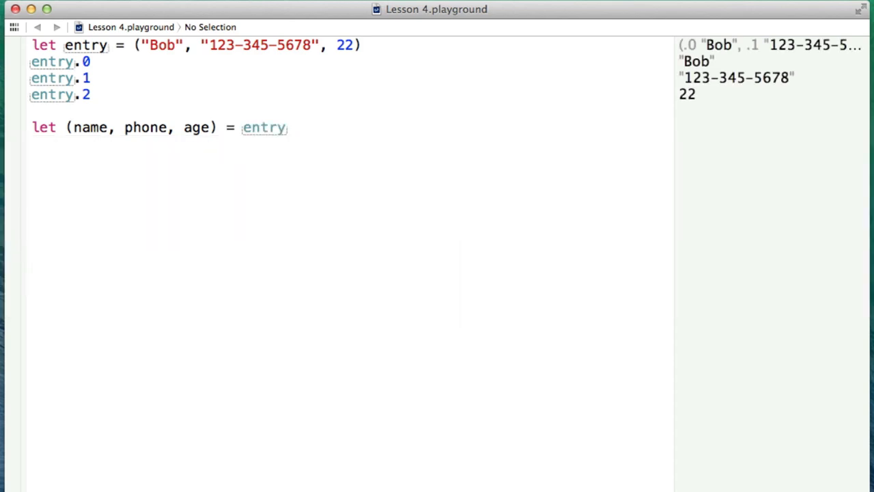
{"action": "left_click", "coordinate": [287, 127]}
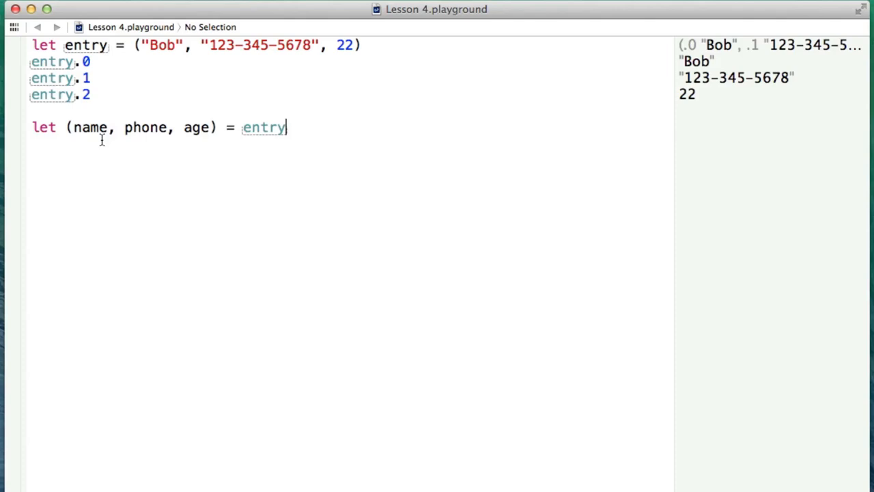
{"action": "mouse_move", "coordinate": [196, 107]}
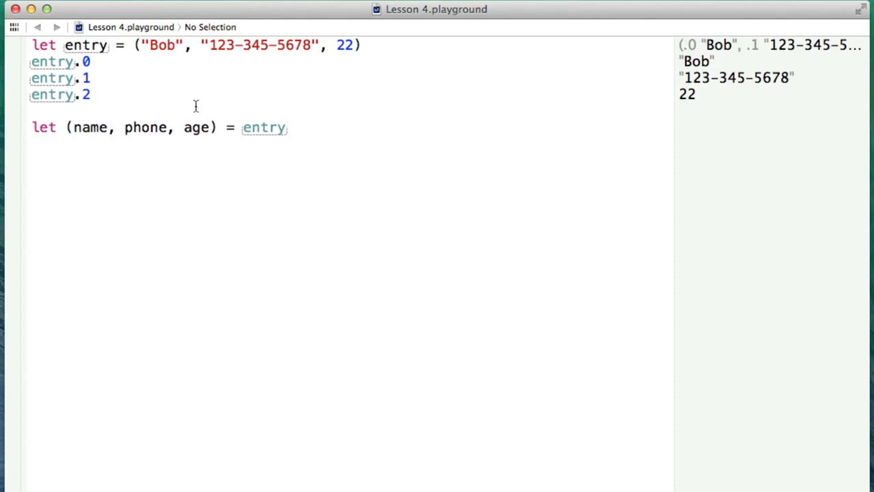
{"action": "mouse_move", "coordinate": [110, 117]}
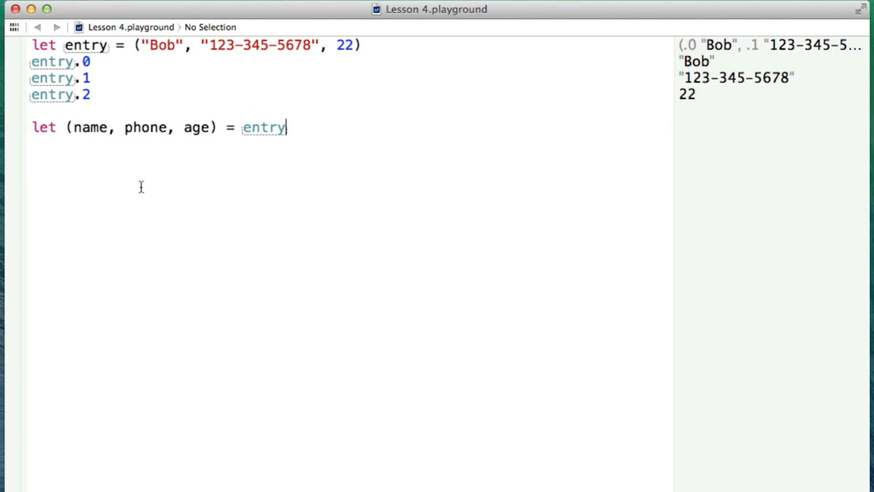
Type name, phone and age on separate lines to display their values
{"action": "type", "text": "name"}
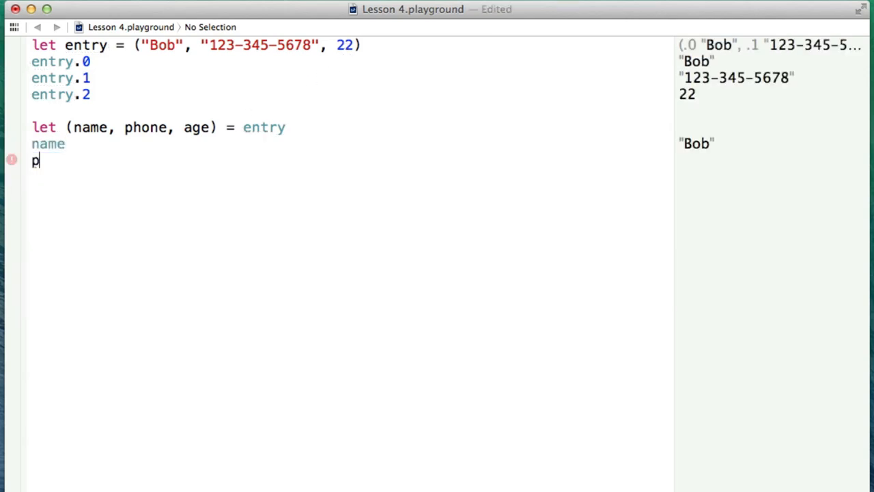
{"action": "type", "text": "hone"}
{"action": "type", "text": "age"}
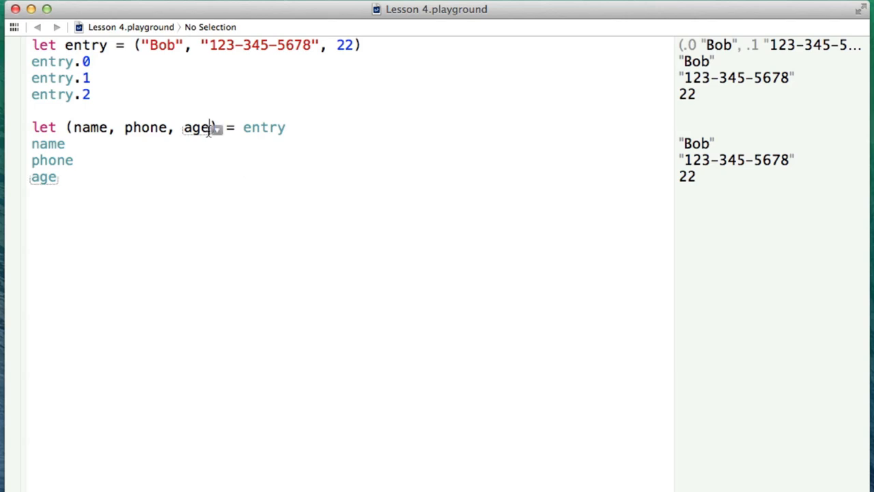
Replace age with the _ wildcard in the destructuring and delete the broken age line
{"action": "double_click", "coordinate": [197, 128]}
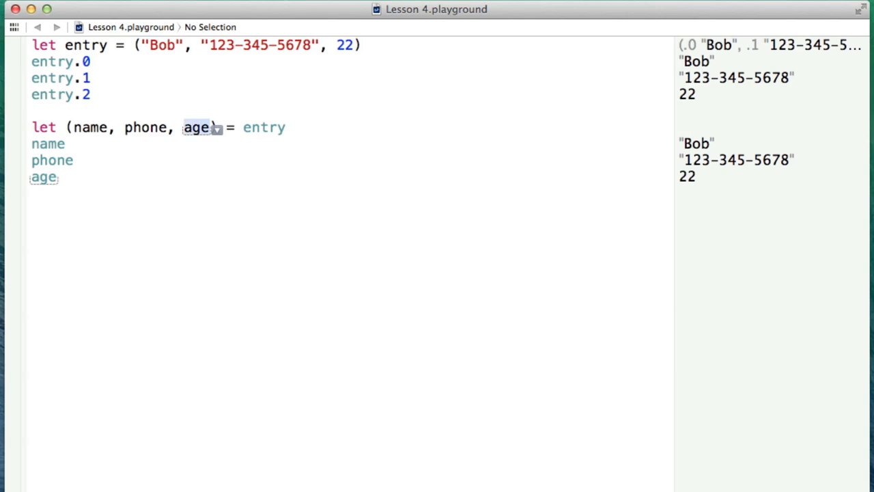
{"action": "type", "text": "_"}
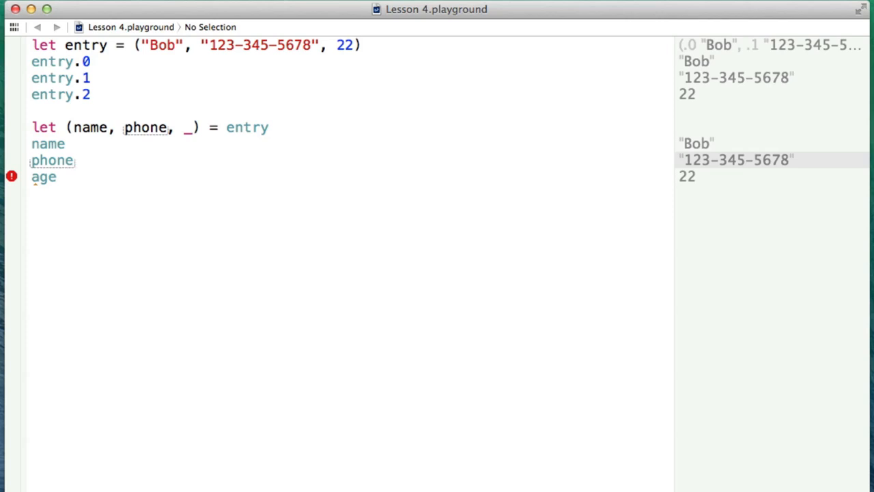
{"action": "left_click", "coordinate": [74, 160]}
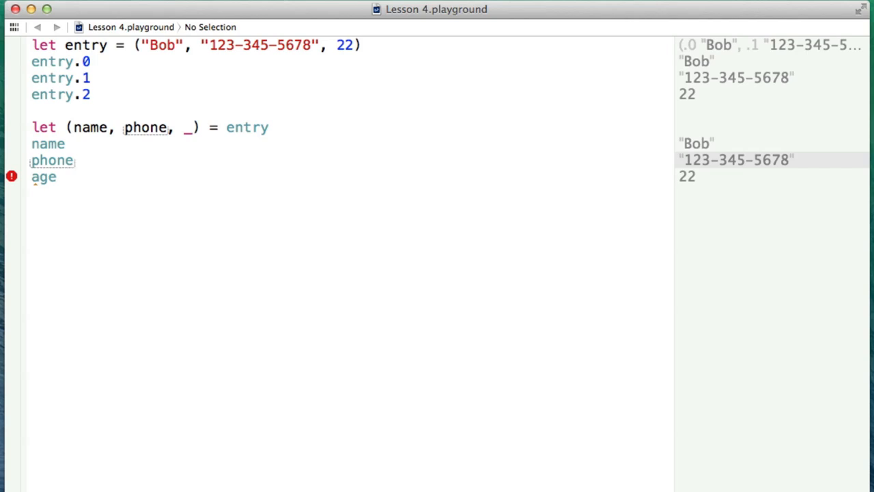
{"action": "left_click", "coordinate": [73, 160]}
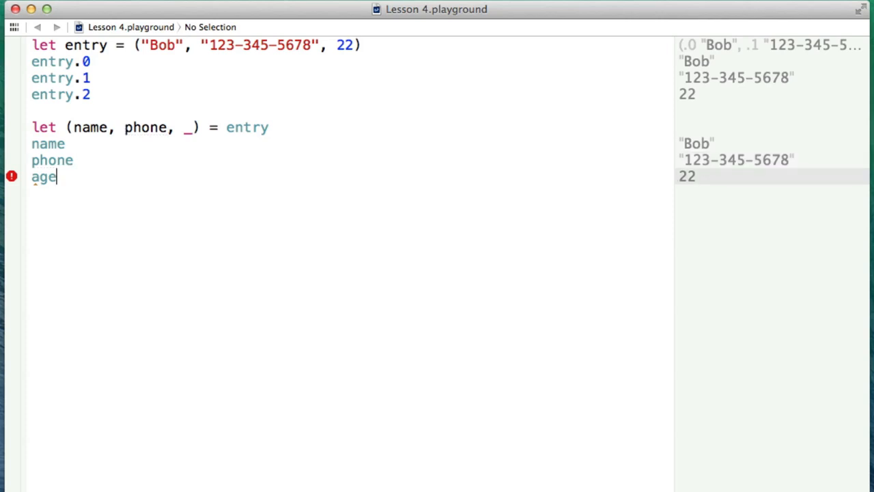
{"action": "key", "text": "Backspace"}
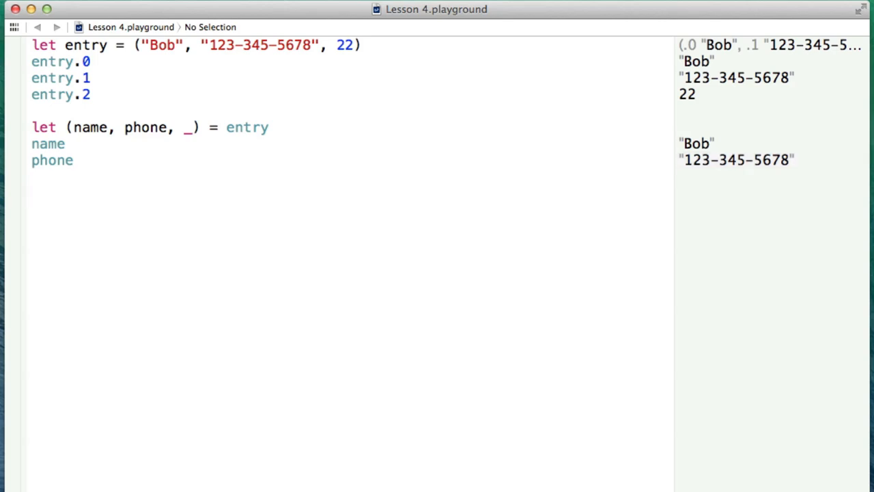
{"action": "left_click", "coordinate": [31, 193]}
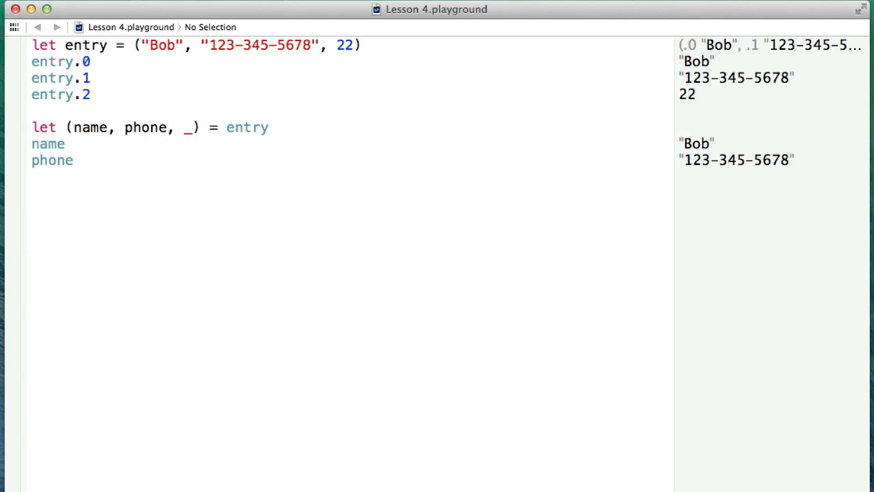
Declare let size = (width: 10, length: 20) and access size.width
{"action": "type", "text": "let size ="}
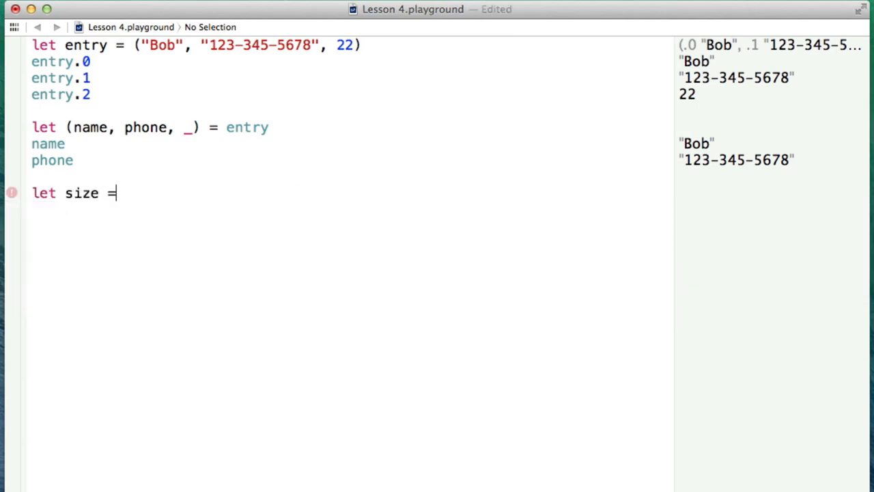
{"action": "type", "text": "()"}
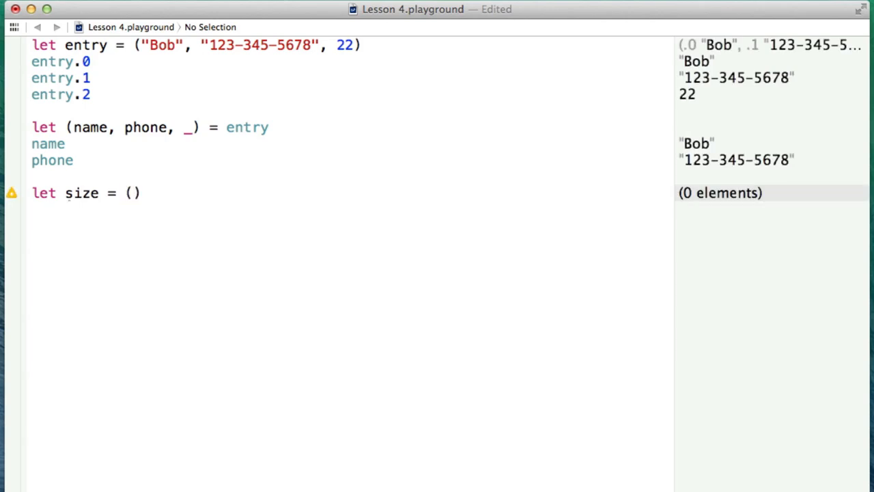
{"action": "type", "text": "width"}
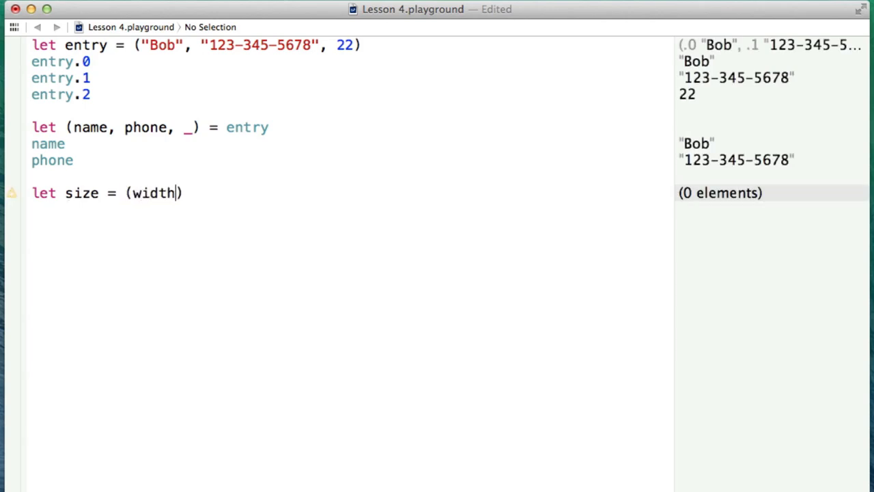
{"action": "type", "text": ":"}
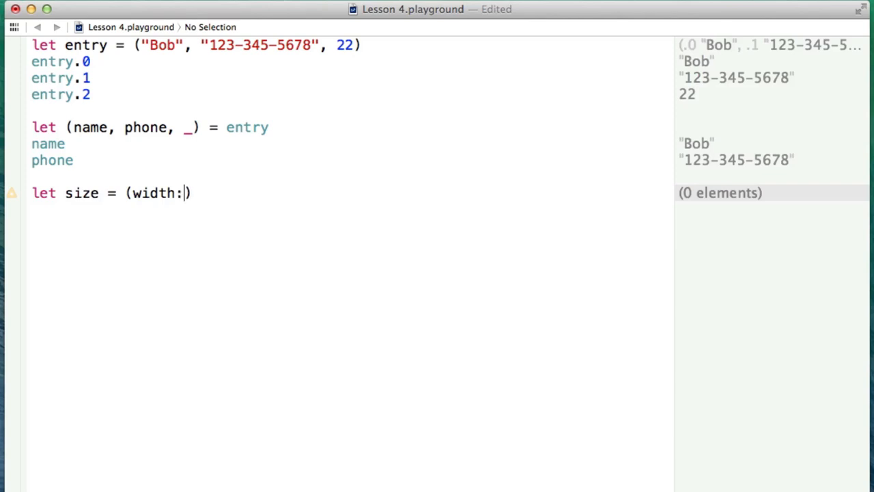
{"action": "type", "text": "10,"}
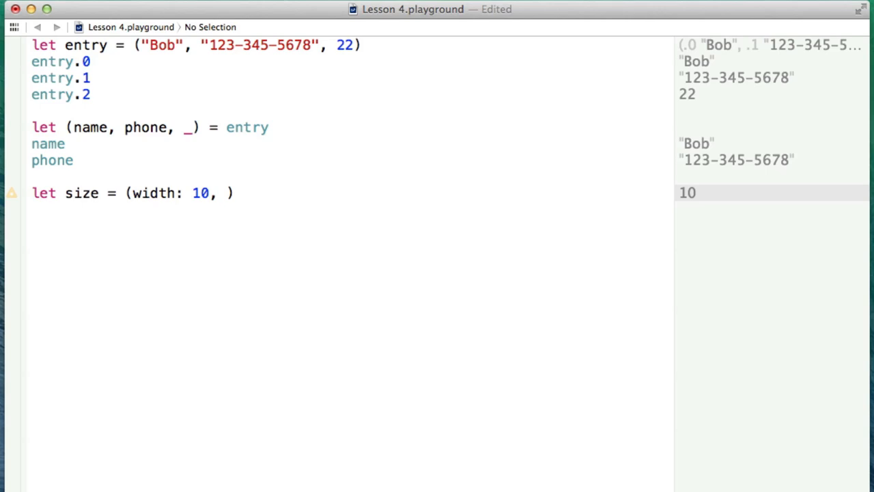
{"action": "type", "text": "leng"}
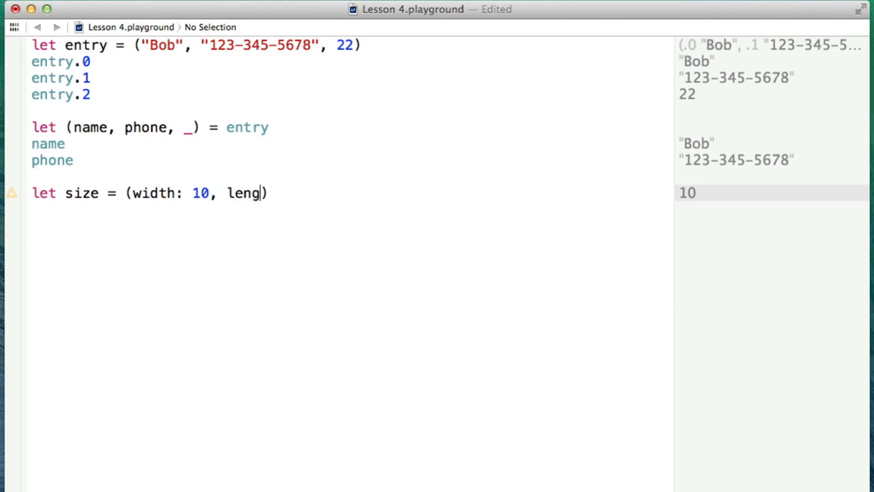
{"action": "type", "text": "th: 20"}
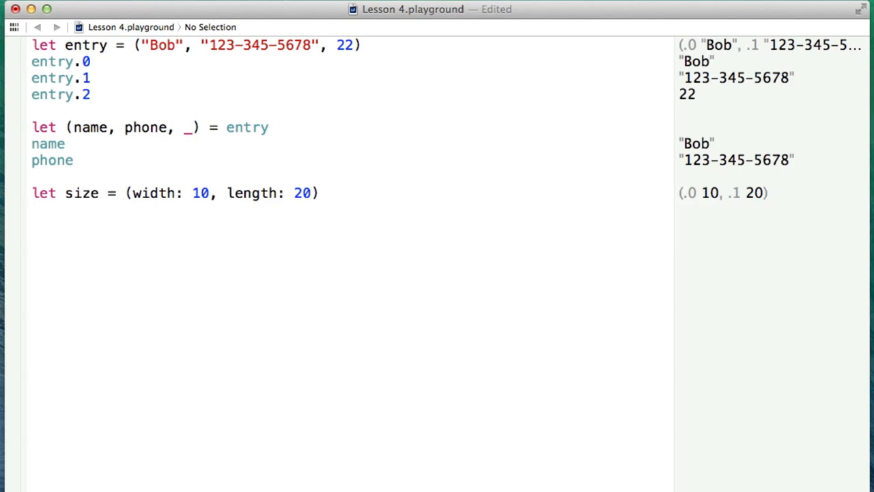
{"action": "type", "text": "size.width"}
{"action": "type", "text": "size.length"}
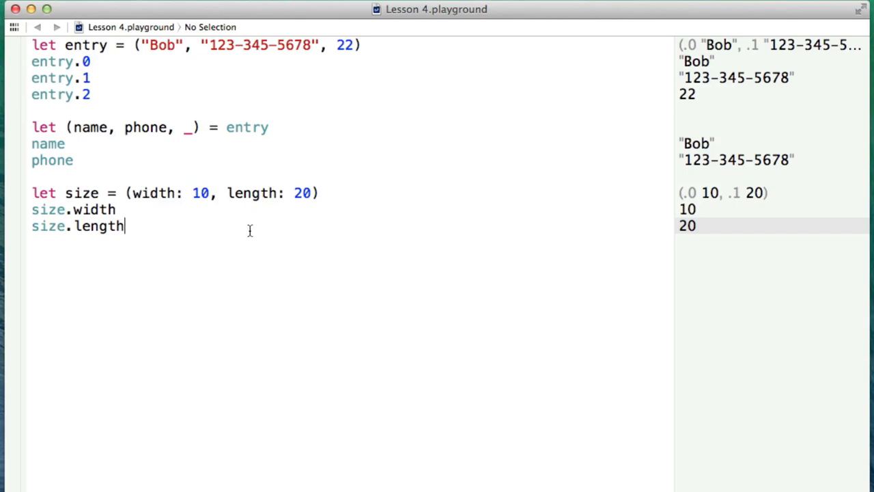
{"action": "mouse_move", "coordinate": [96, 111]}
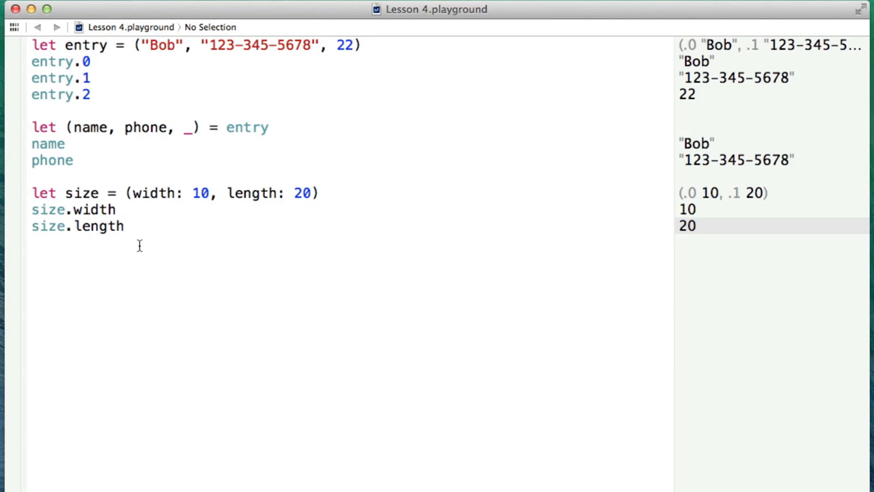
{"action": "left_click", "coordinate": [125, 226]}
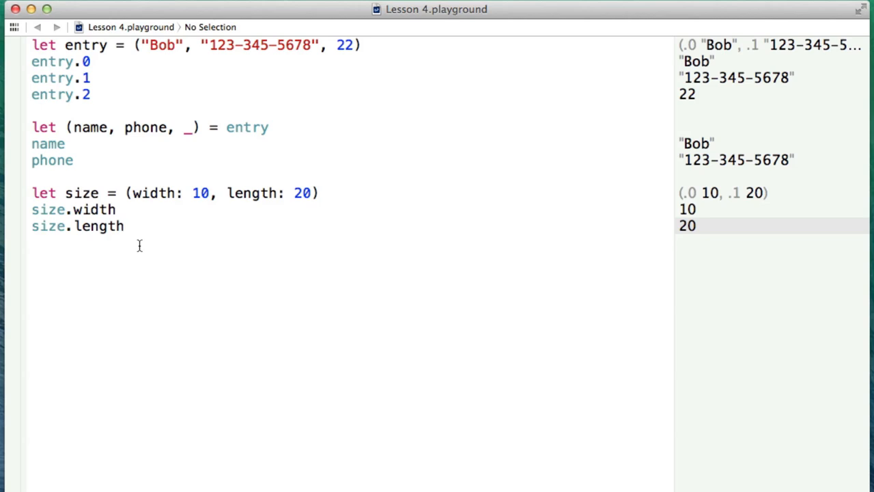
{"action": "left_click", "coordinate": [125, 226]}
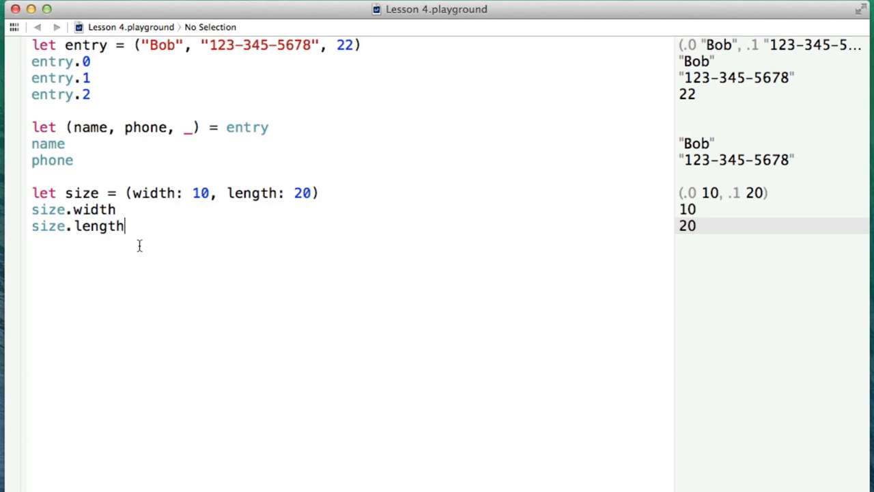